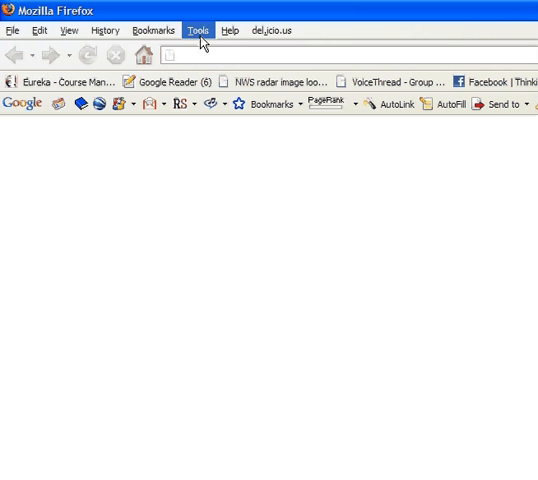
# - Open Firefox's Tools menu to reach the FireFTP add-on
pyautogui.click(197, 31)
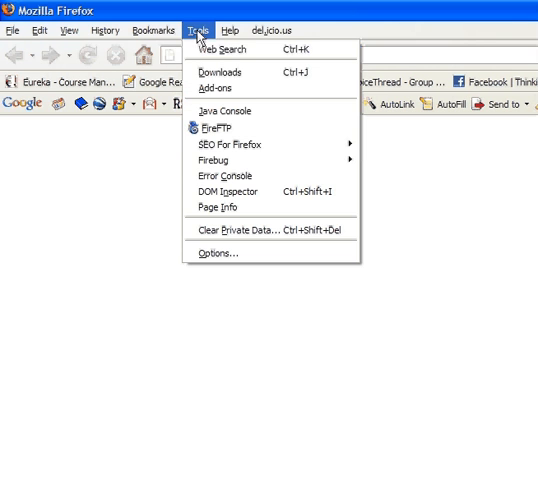
pyautogui.moveTo(222, 128)
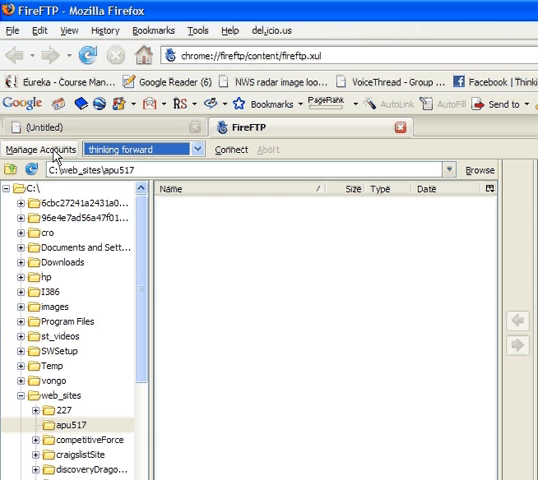
# - Start a new FireFTP account named thinkingforward with host ftp.thinking-forward.com
pyautogui.click(41, 149)
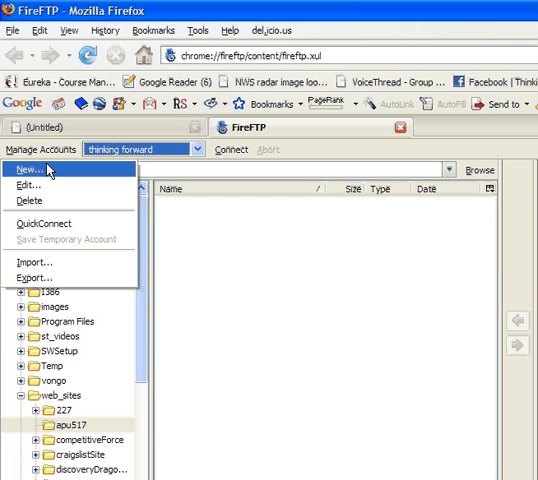
pyautogui.click(30, 169)
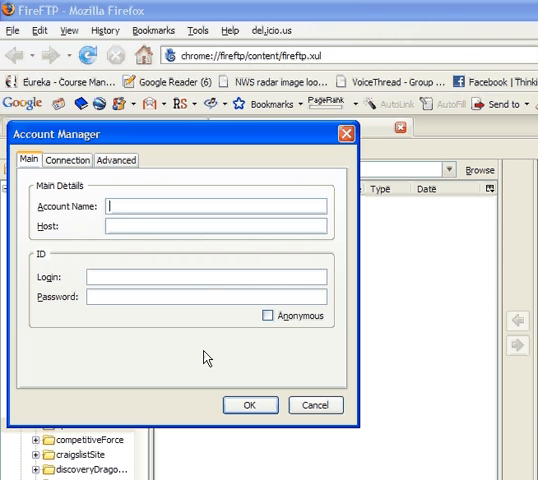
pyautogui.write('thinkingforward')
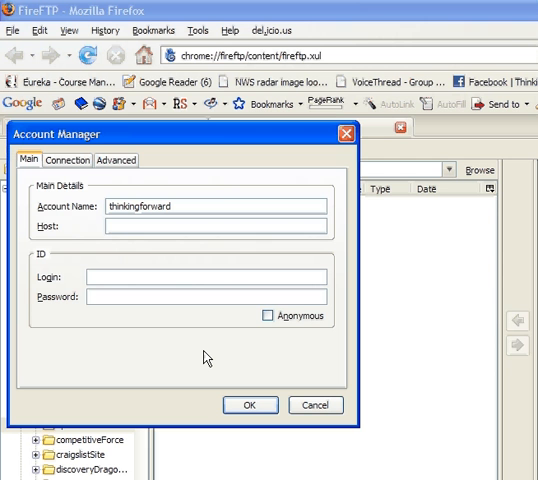
pyautogui.write('ftp.')
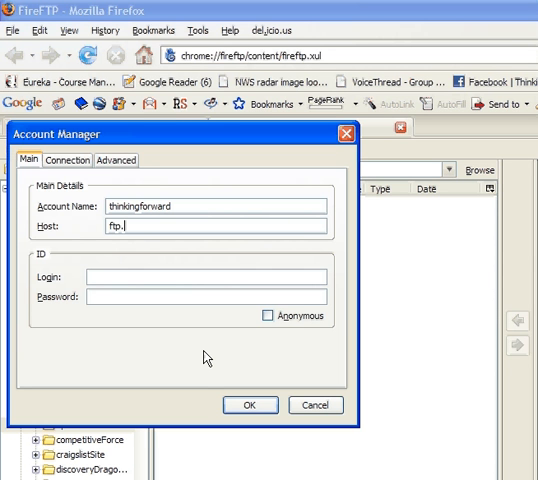
pyautogui.write('thinking-forw')
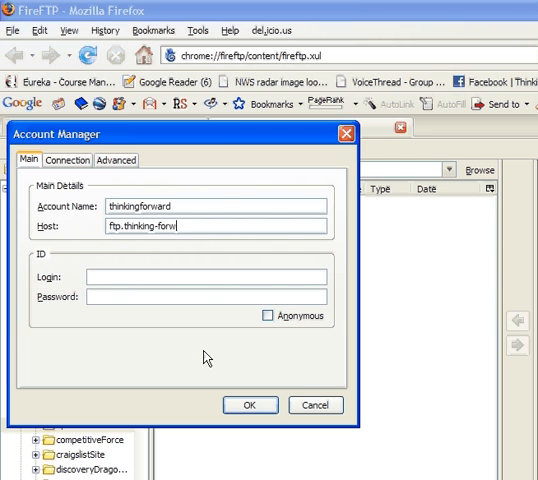
pyautogui.click(200, 277)
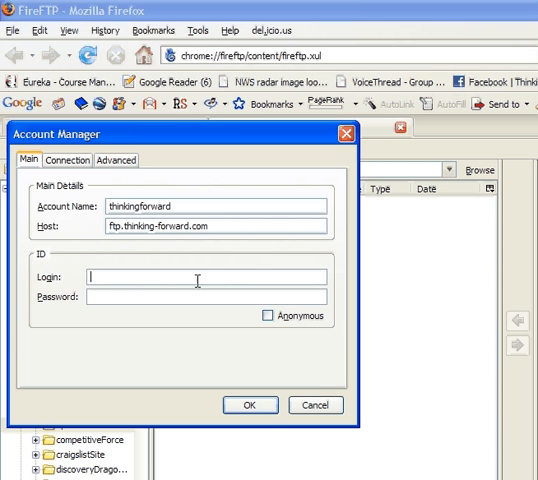
pyautogui.write('miramont')
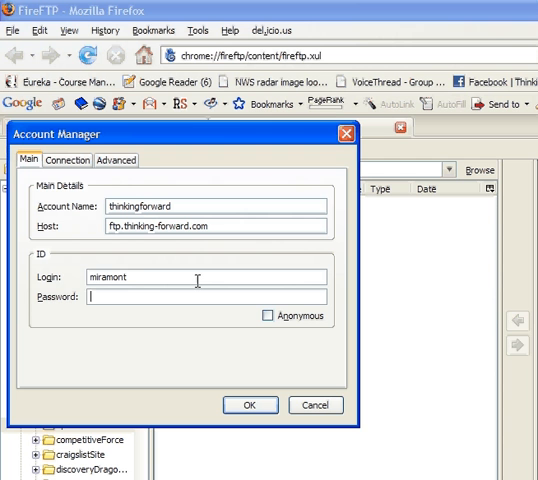
pyautogui.write('*')
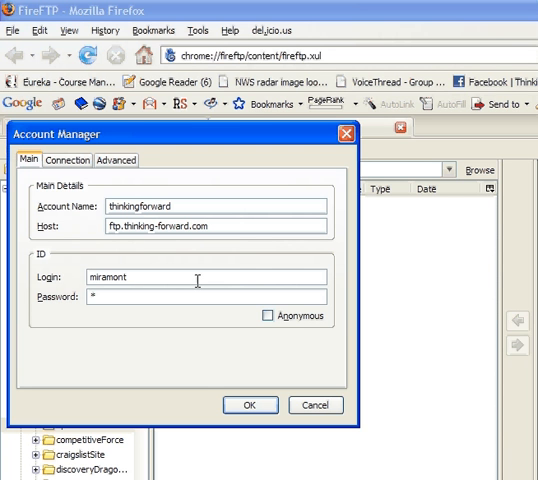
pyautogui.write('**')
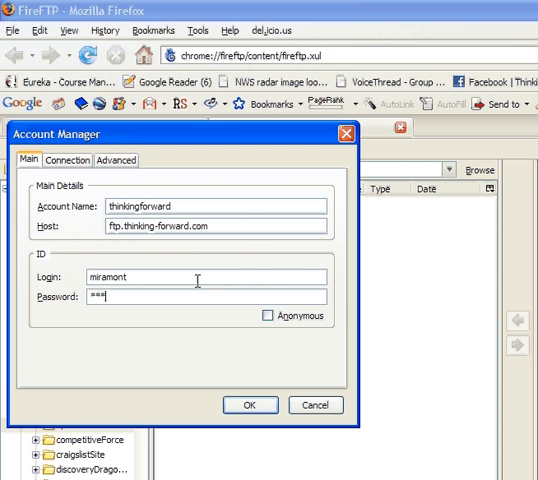
pyautogui.write('*')
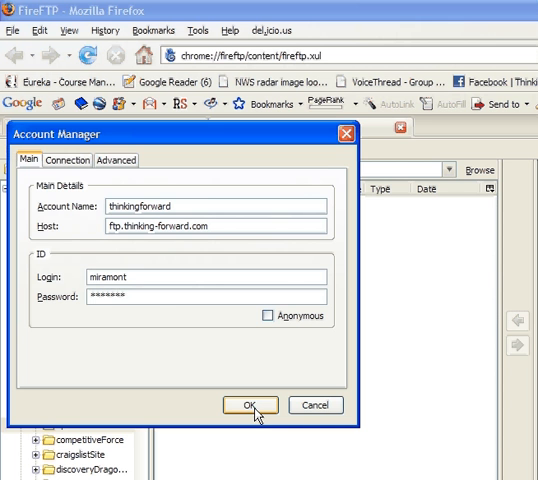
# - Set the remote initial directory to /miramont/apu517 and save the thinkingforward account
pyautogui.click(68, 160)
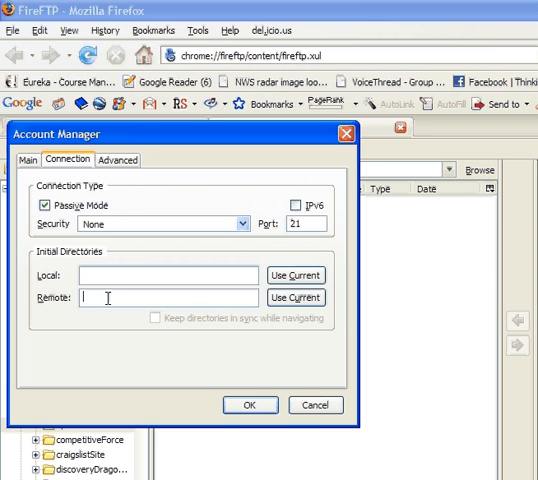
pyautogui.moveTo(189, 296)
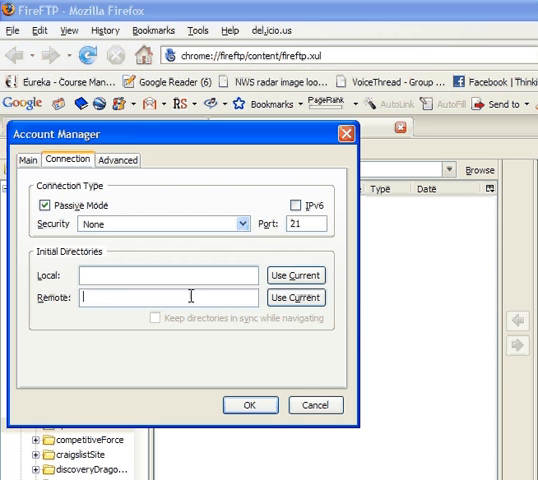
pyautogui.write('/km')
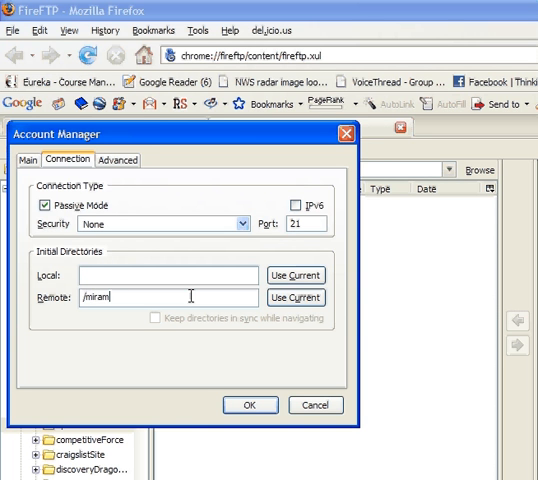
pyautogui.write('ont')
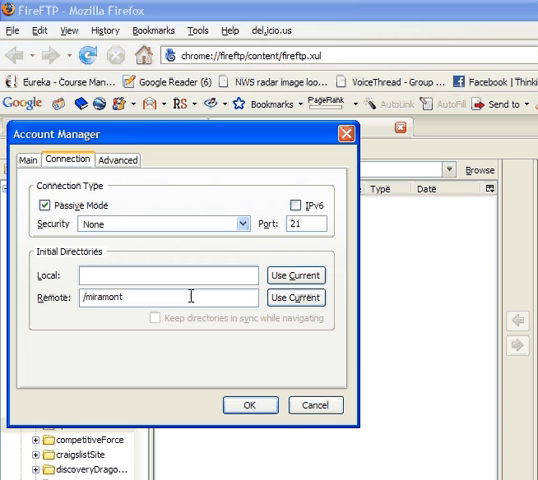
pyautogui.write('/')
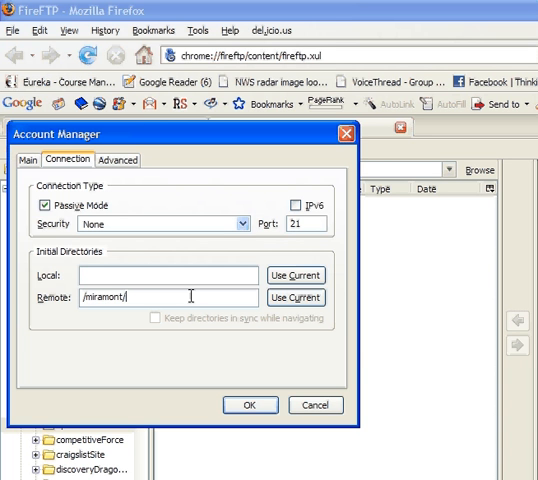
pyautogui.write('apu')
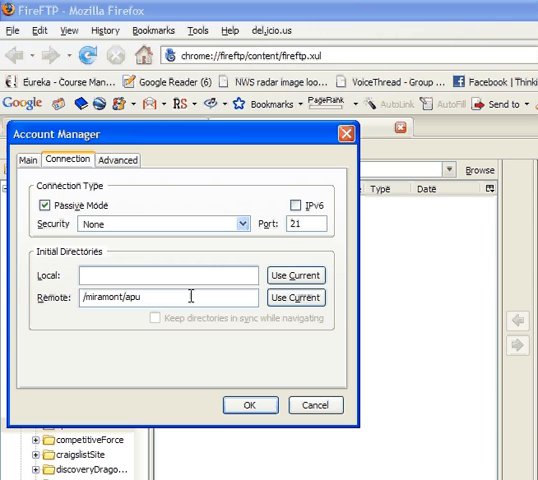
pyautogui.write('5')
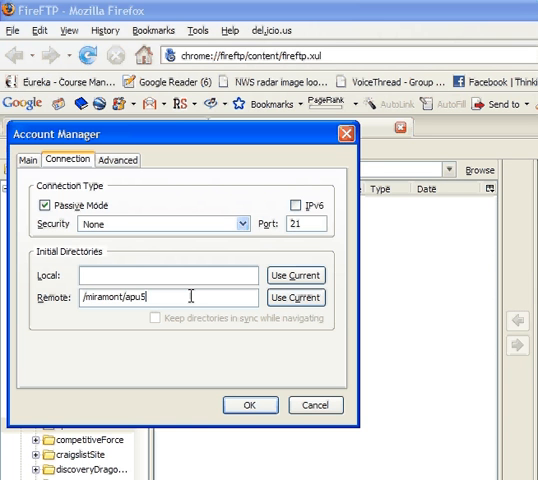
pyautogui.write('17')
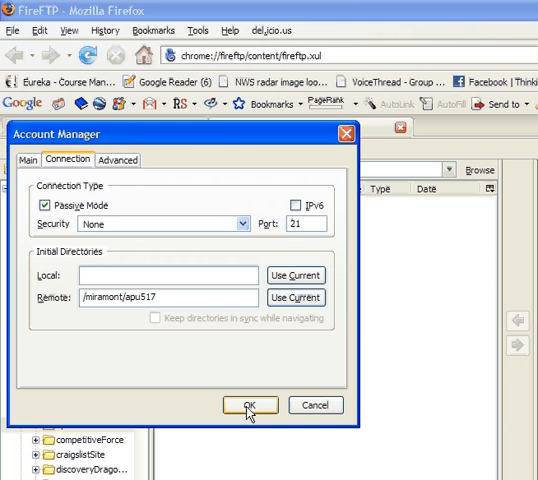
pyautogui.click(261, 405)
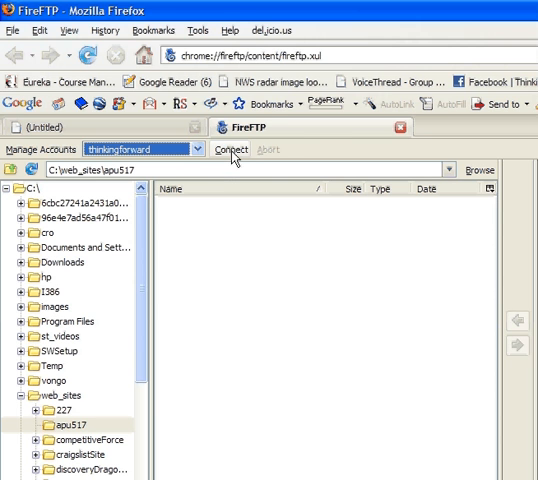
# - Connect to the thinkingforward server, opening the empty remote /miramont/apu517 folder
pyautogui.click(230, 149)
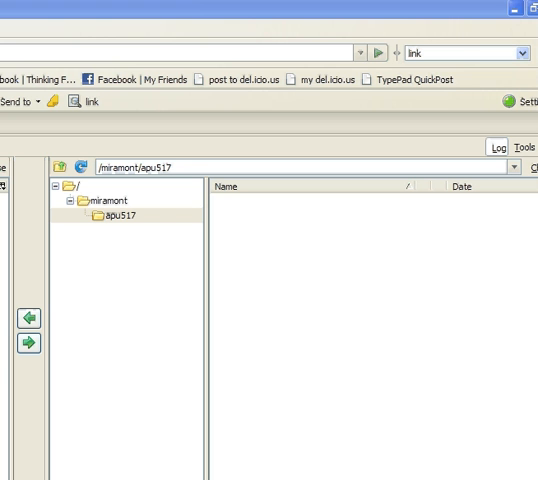
pyautogui.moveTo(250, 241)
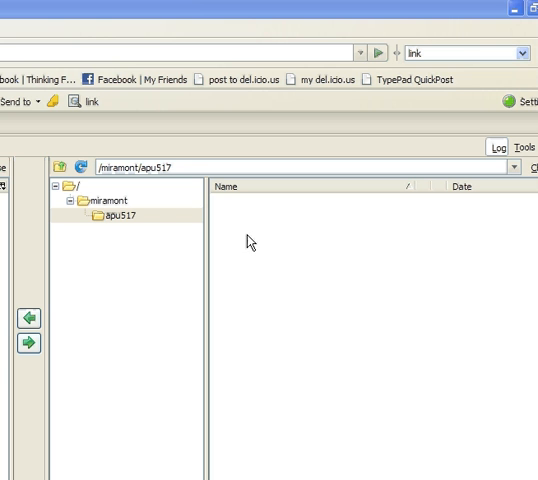
pyautogui.moveTo(106, 216)
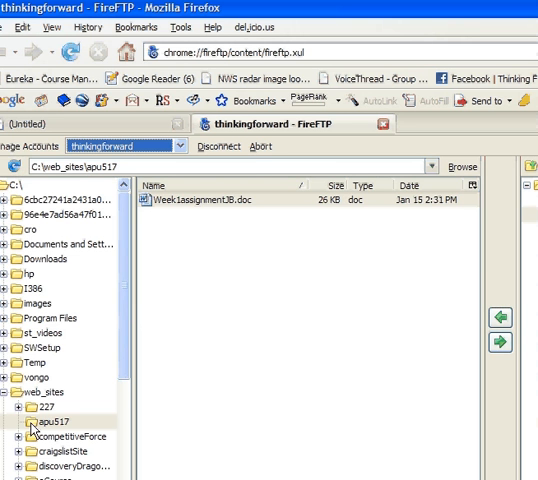
# - Open the local C:\web_sites\apu517 folder containing Week1assignmentJB.doc
pyautogui.click(48, 419)
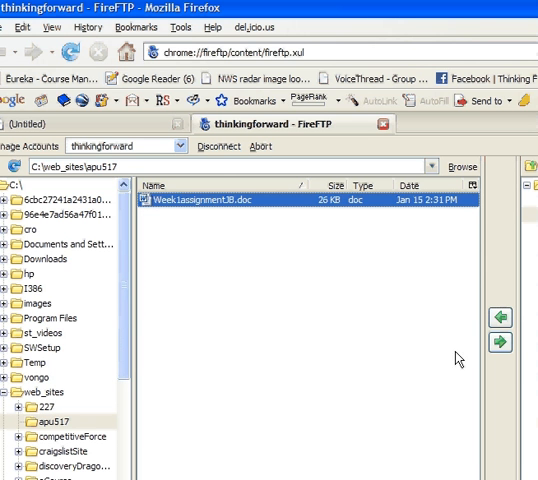
pyautogui.moveTo(499, 342)
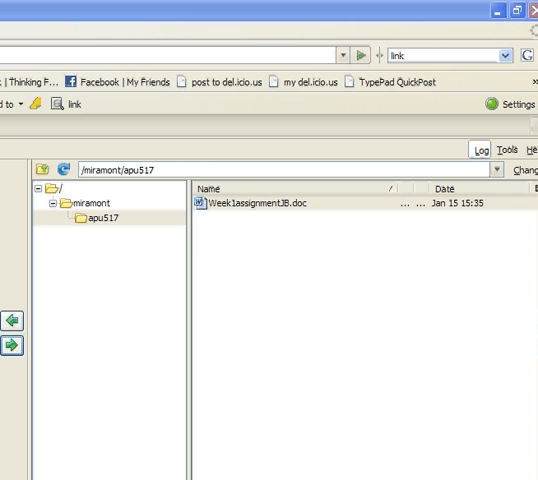
pyautogui.moveTo(248, 216)
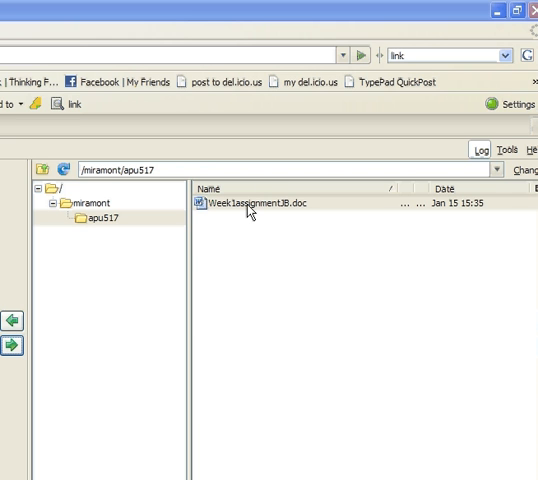